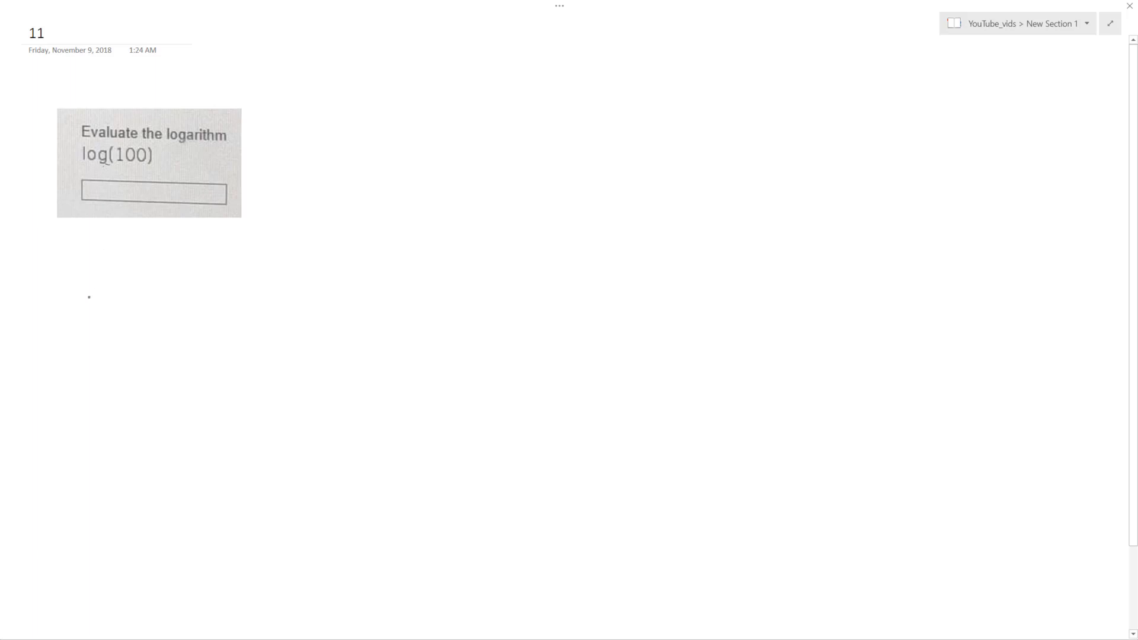
Ink log base 10 of 100 = x below the problem image, rewritten as 10^x = 100.
left_click_drag(83, 290, 226, 313)
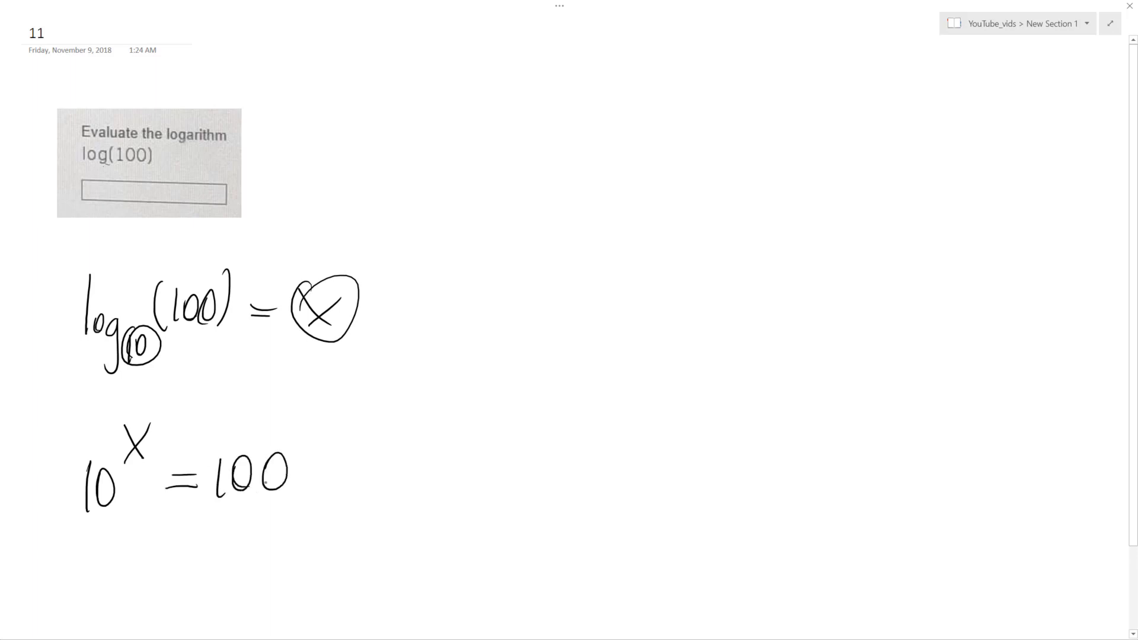
Draw an arrow to 10^x = 10^2, cross out both 10s, and begin writing x =.
left_click_drag(313, 472, 552, 243)
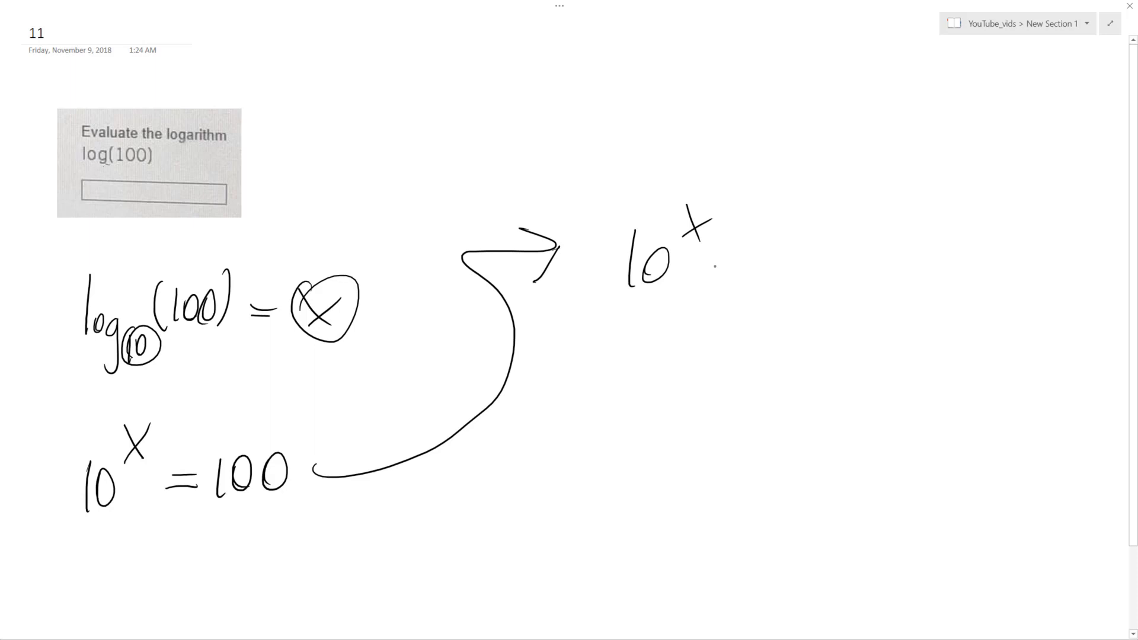
left_click_drag(697, 261, 798, 265)
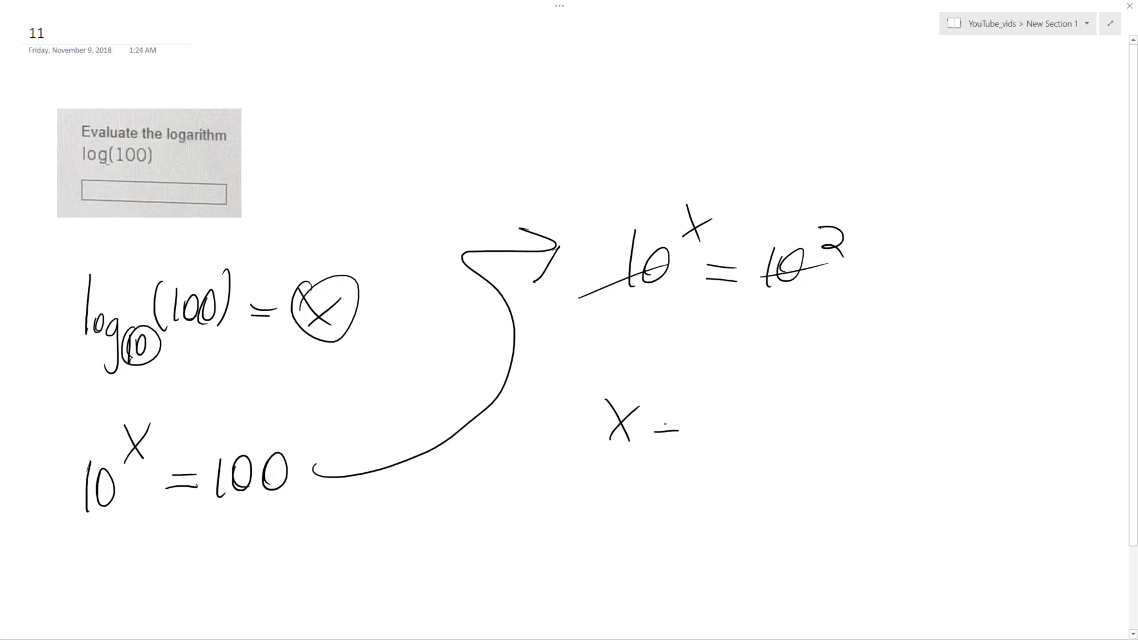
left_click_drag(661, 428, 679, 428)
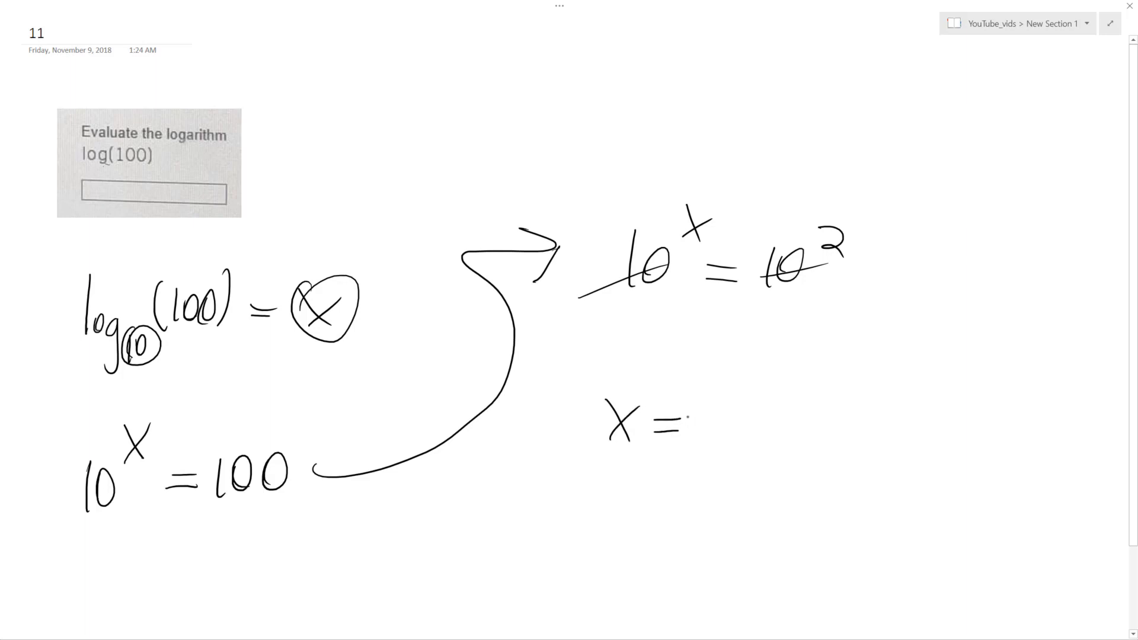